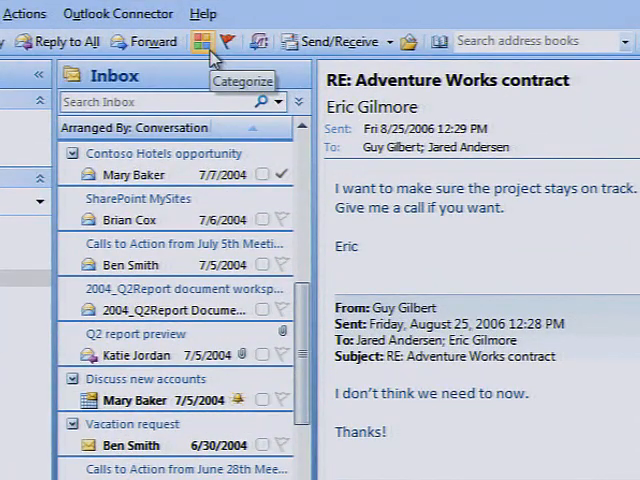
{"action": "mouse_move", "coordinate": [205, 128]}
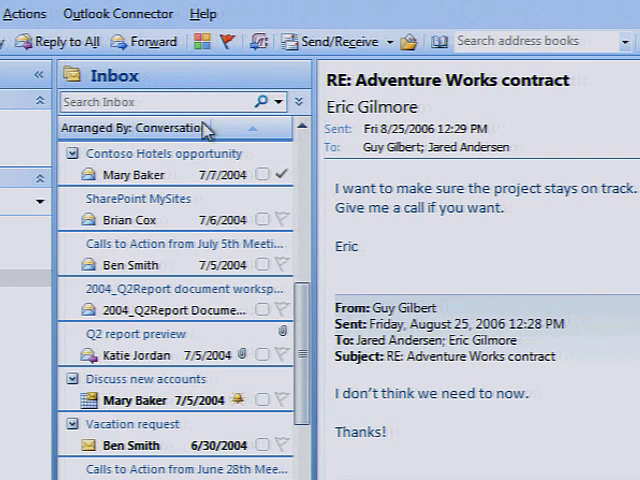
Select Mary Baker's Contoso Hotels opportunity message and show the color categories list
{"action": "left_click", "coordinate": [140, 175]}
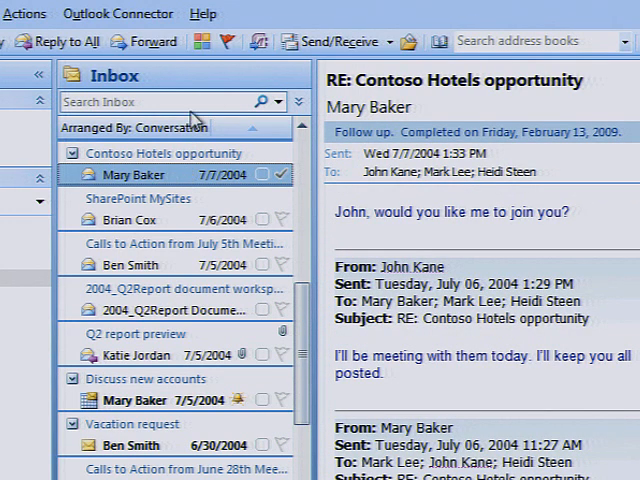
{"action": "left_click", "coordinate": [212, 33]}
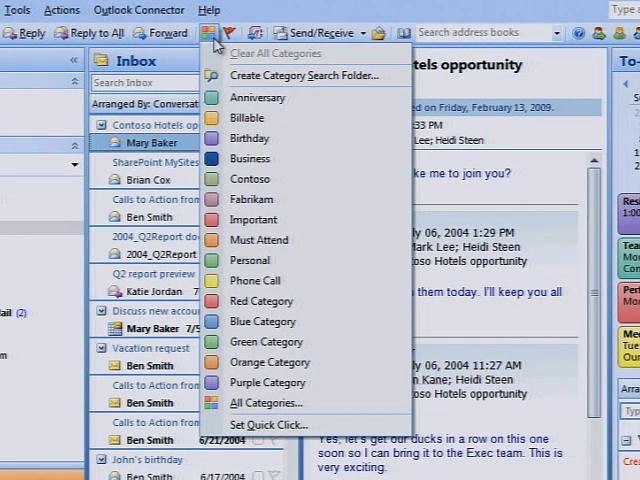
{"action": "mouse_move", "coordinate": [268, 382]}
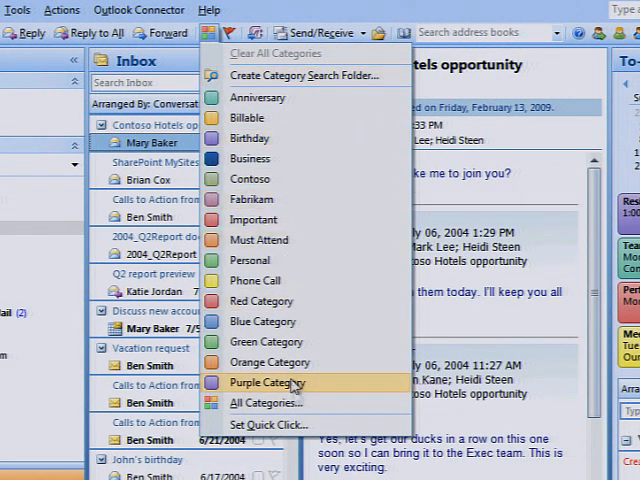
Choose All Categories to open the Color Categories manager
{"action": "left_click", "coordinate": [265, 403]}
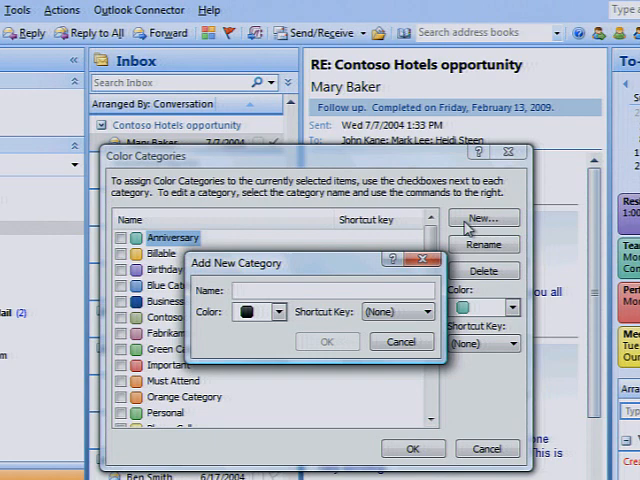
Name the new category 'Contoso Project' and set its color to red
{"action": "type", "text": "Conto"}
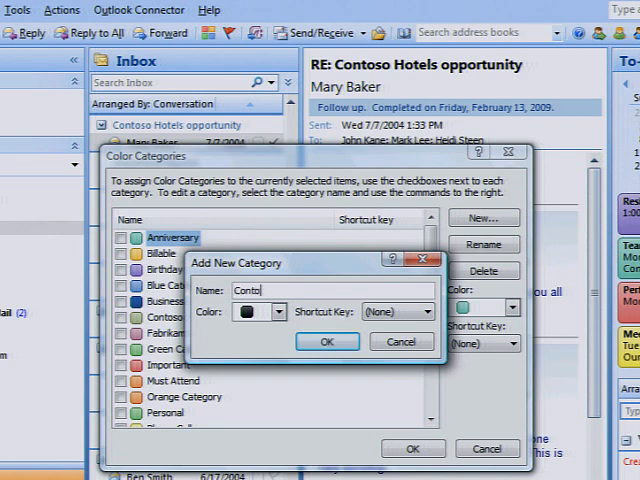
{"action": "type", "text": "so Project"}
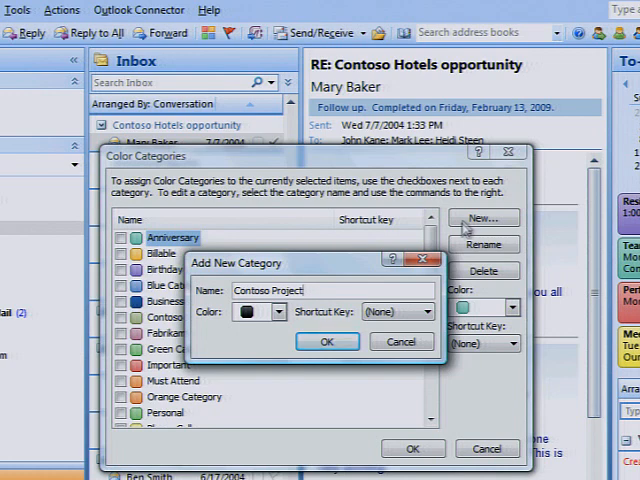
{"action": "left_click", "coordinate": [282, 311]}
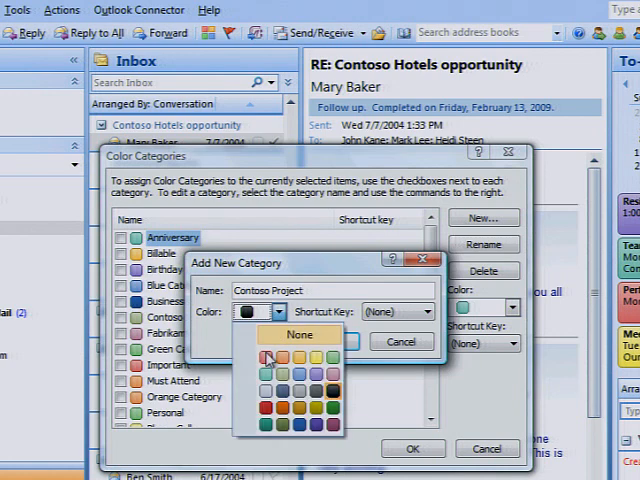
{"action": "left_click", "coordinate": [267, 357]}
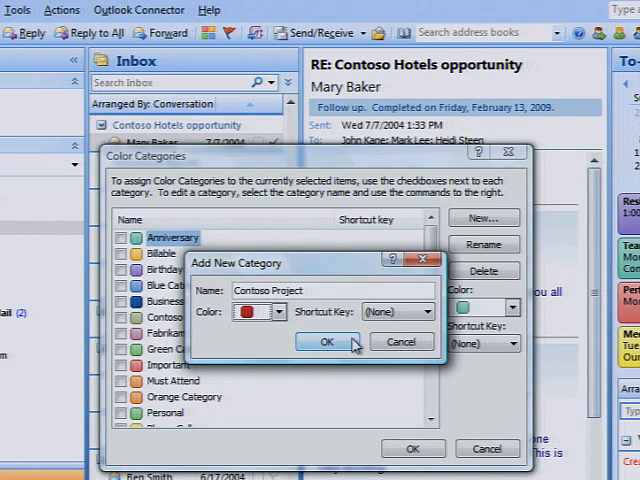
{"action": "mouse_move", "coordinate": [398, 311]}
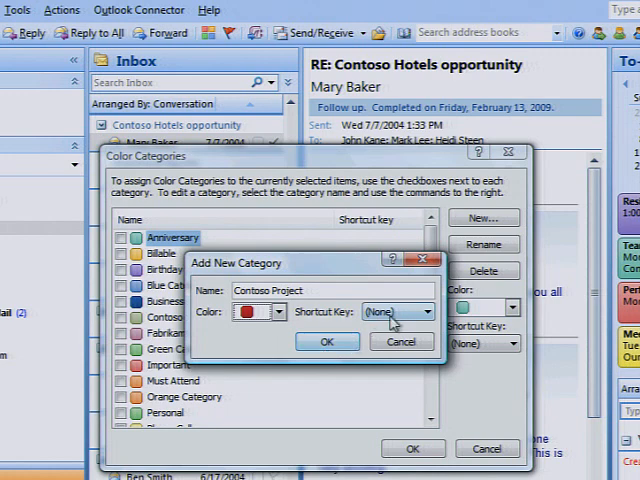
Give Contoso Project the CTRL+F2 shortcut and apply it to the Contoso Hotels message
{"action": "left_click", "coordinate": [429, 311]}
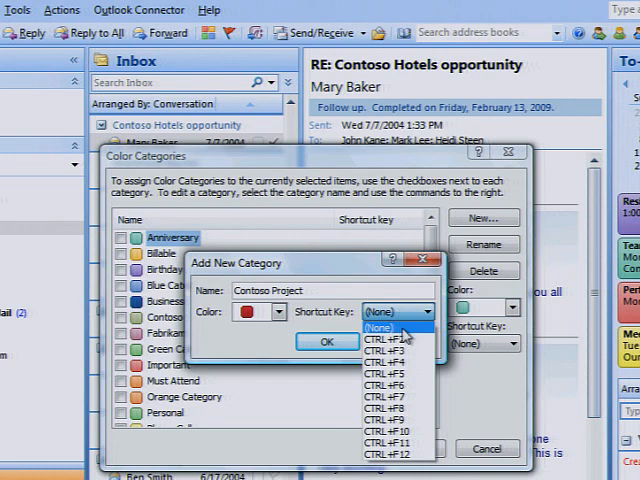
{"action": "left_click", "coordinate": [390, 349]}
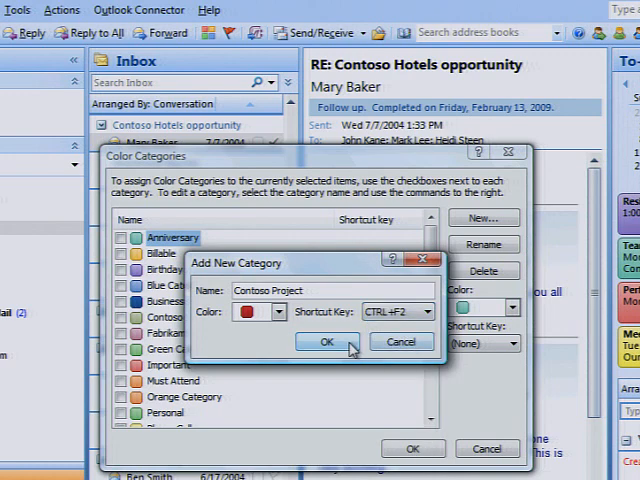
{"action": "left_click", "coordinate": [326, 342]}
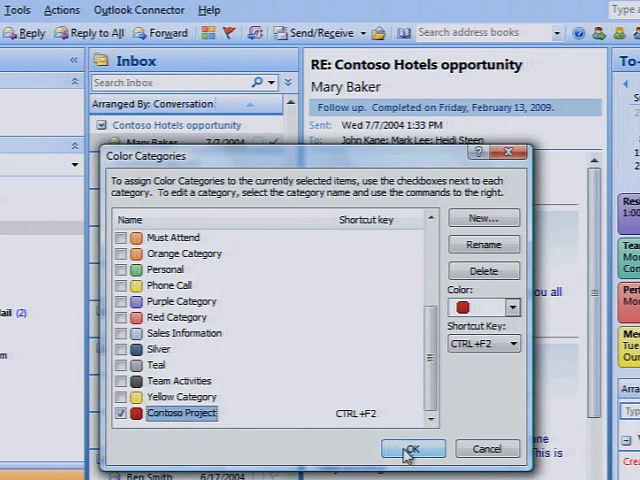
{"action": "left_click", "coordinate": [413, 448]}
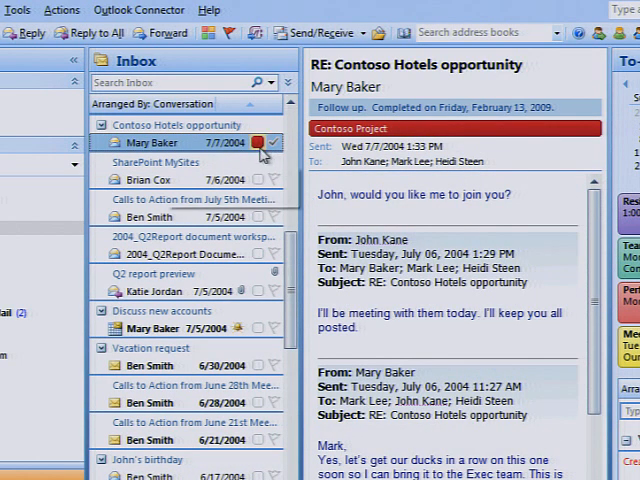
{"action": "left_click", "coordinate": [258, 142]}
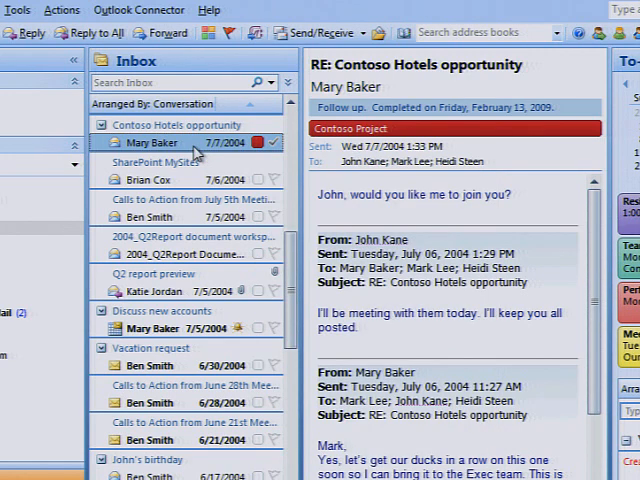
Create a 'Contoso Project' search folder from the message's Categorize menu
{"action": "right_click", "coordinate": [145, 142]}
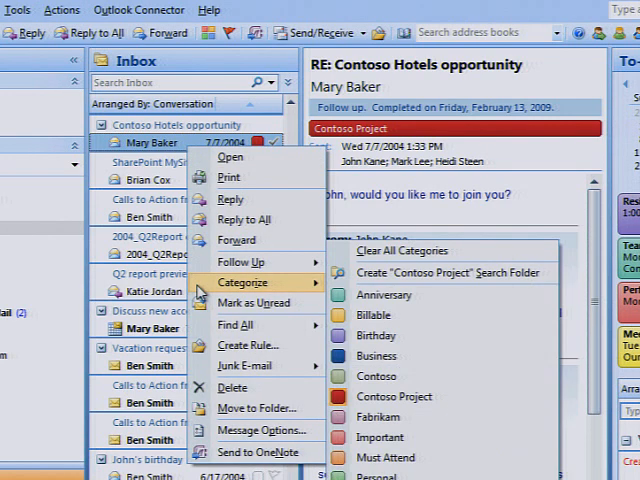
{"action": "mouse_move", "coordinate": [450, 272]}
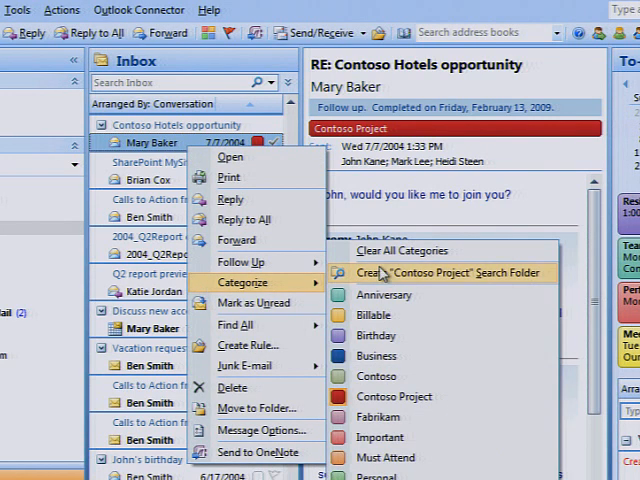
{"action": "left_click", "coordinate": [450, 272]}
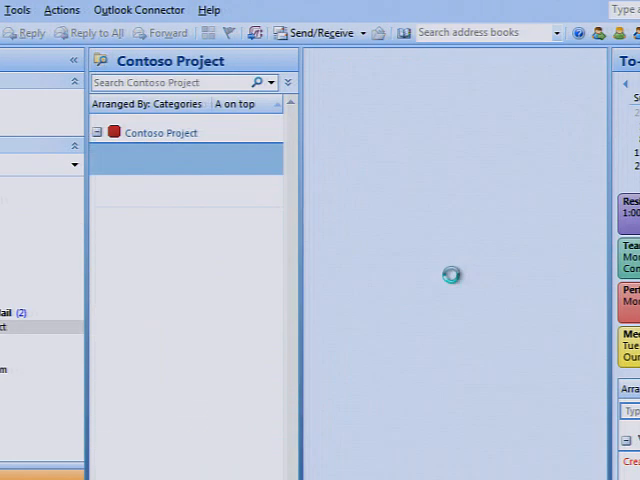